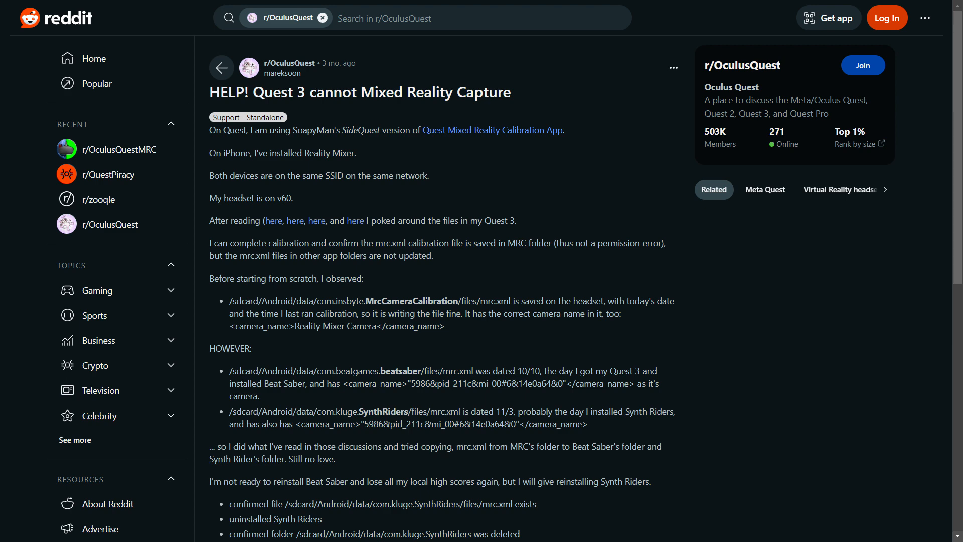
# Launch the MRC tool, accept its terms, choose Quest, and find the headset at 192.168.1.108
pyautogui.click(492, 130)
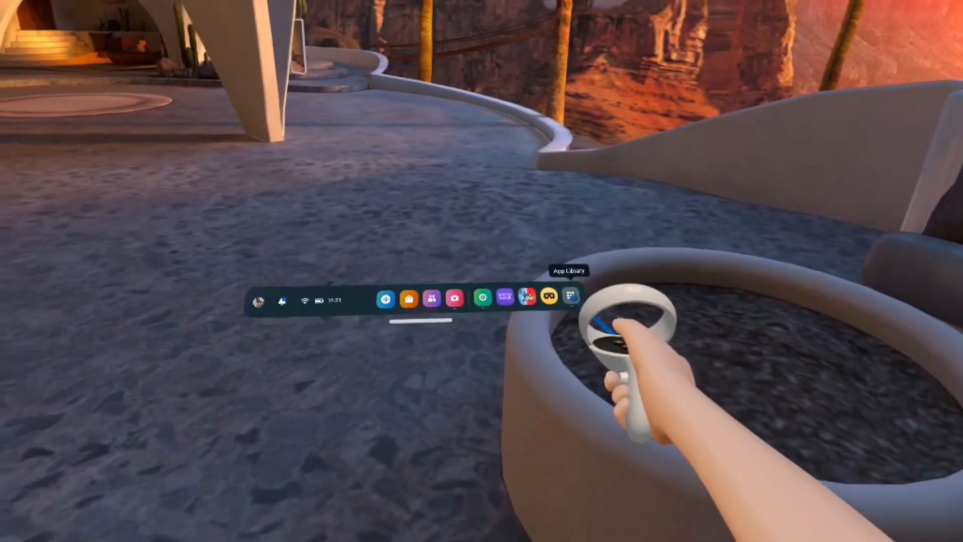
pyautogui.click(567, 299)
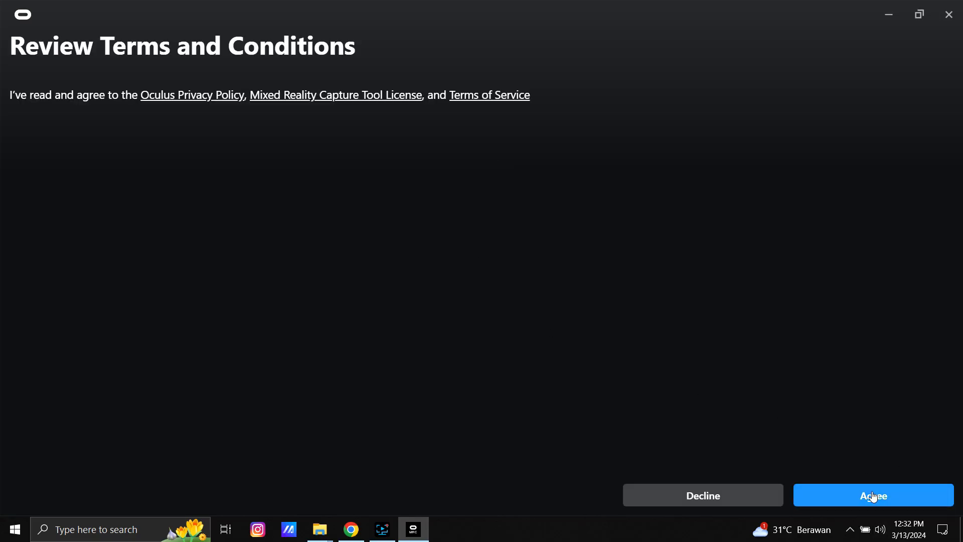
pyautogui.click(872, 495)
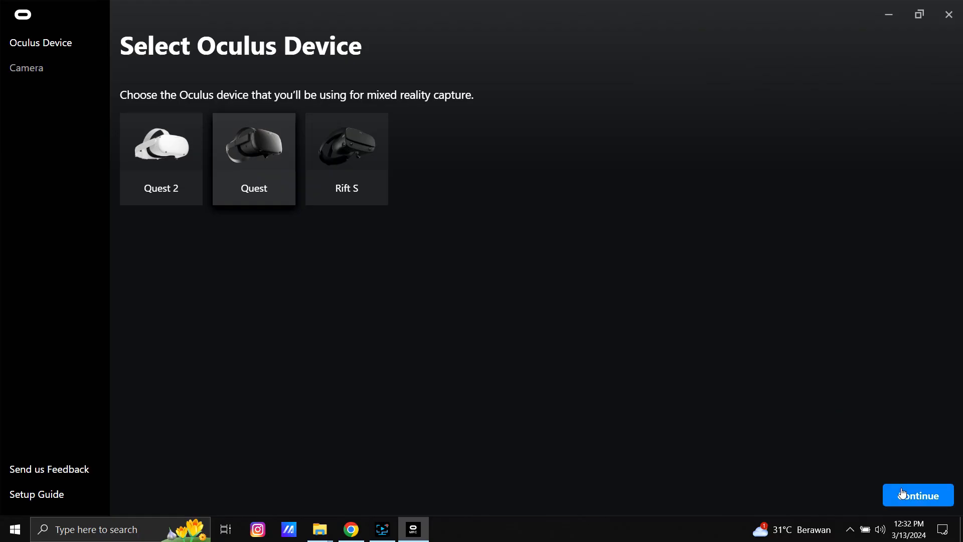
pyautogui.click(917, 495)
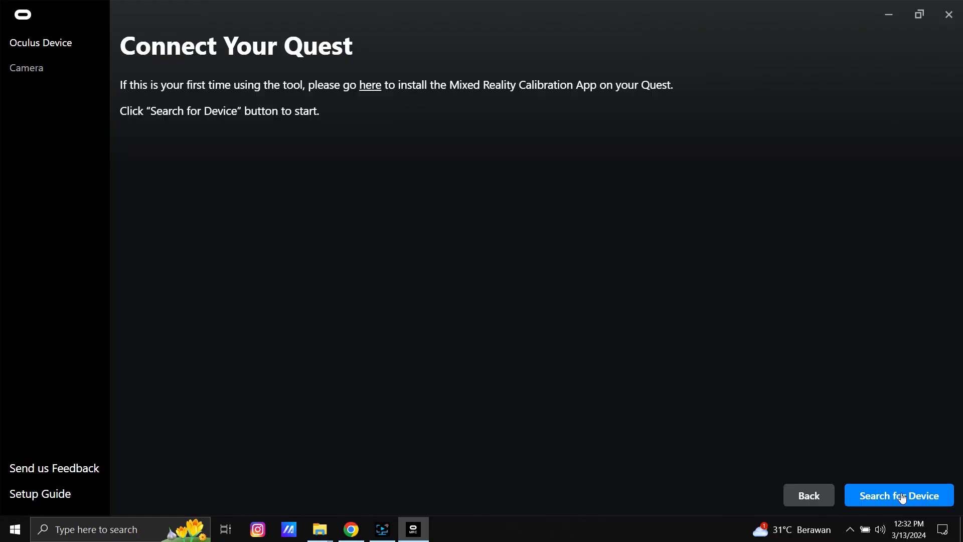
pyautogui.click(898, 495)
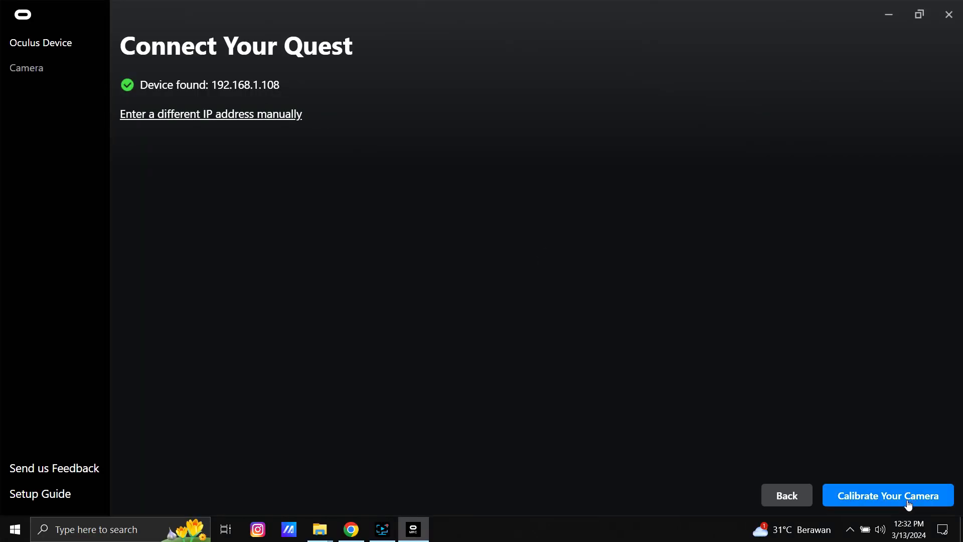
# Start a new camera calibration using the Logitech C930e webcam
pyautogui.click(887, 495)
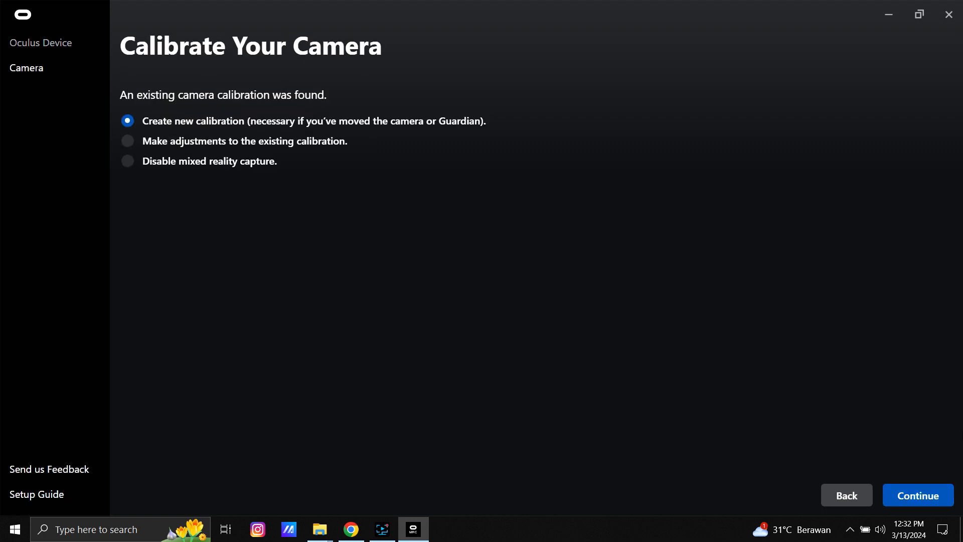
pyautogui.click(917, 495)
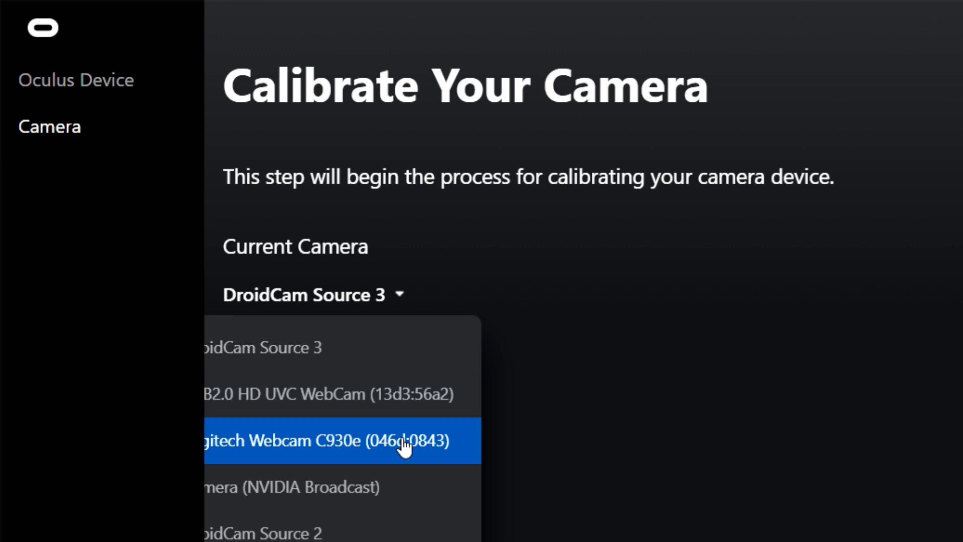
pyautogui.click(328, 440)
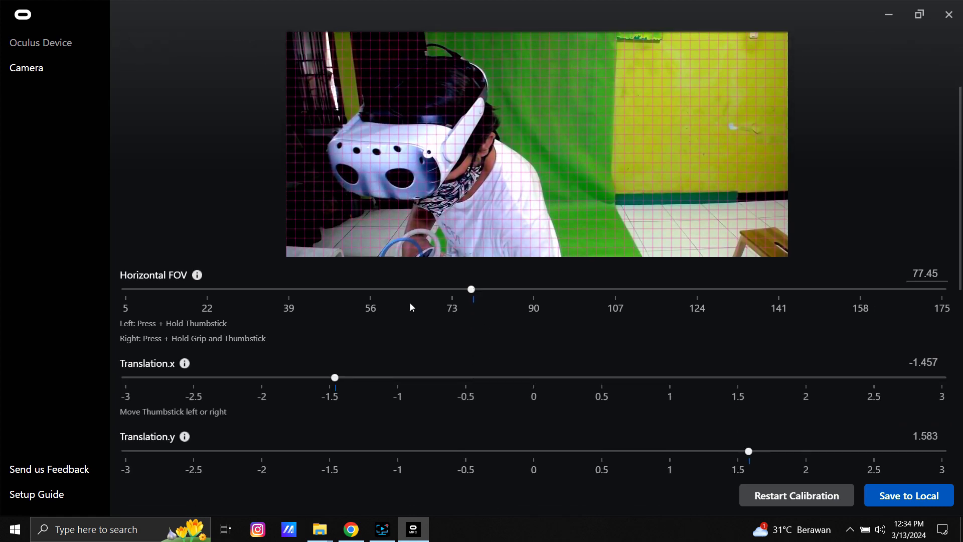
# Review the FOV and translation slider values, then save the calibration to the Quest
pyautogui.scroll(-3)
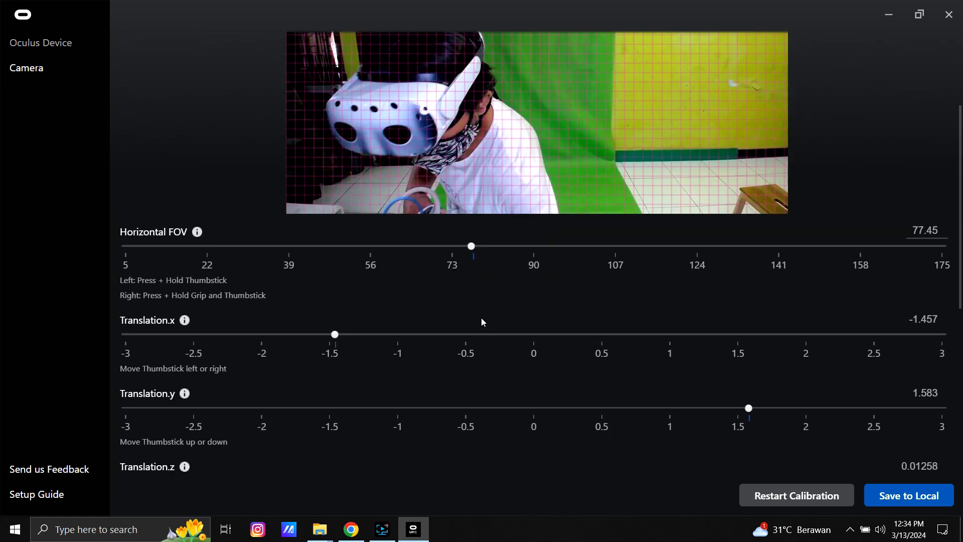
pyautogui.scroll(-3)
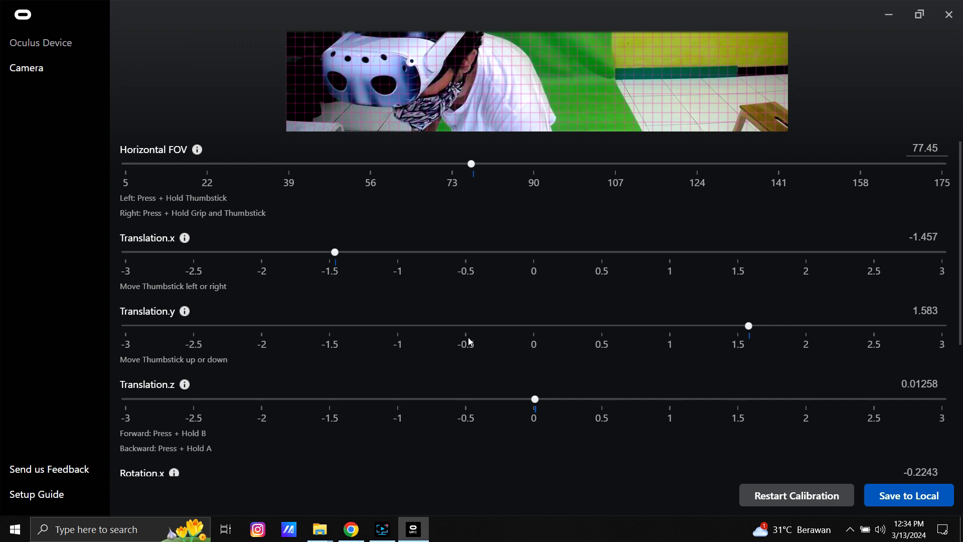
pyautogui.scroll(3)
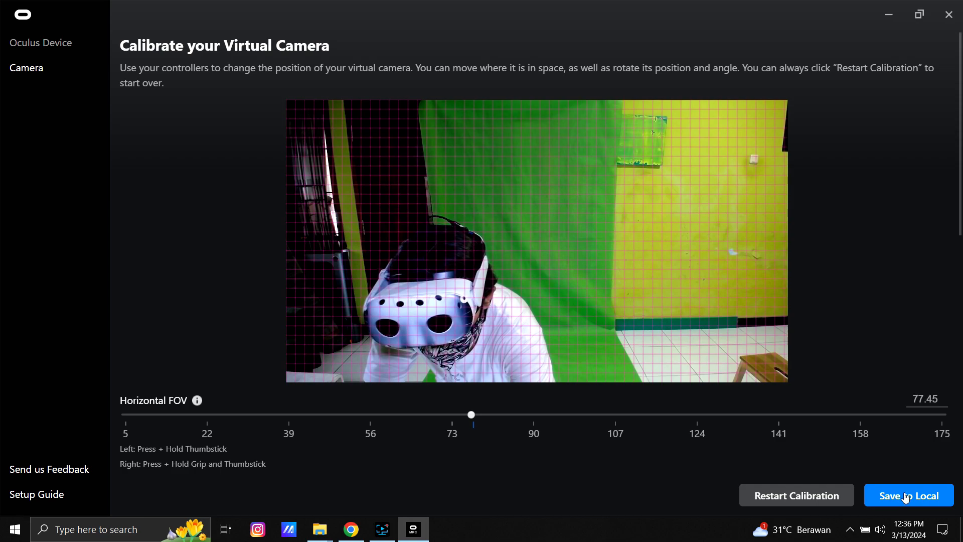
pyautogui.click(907, 495)
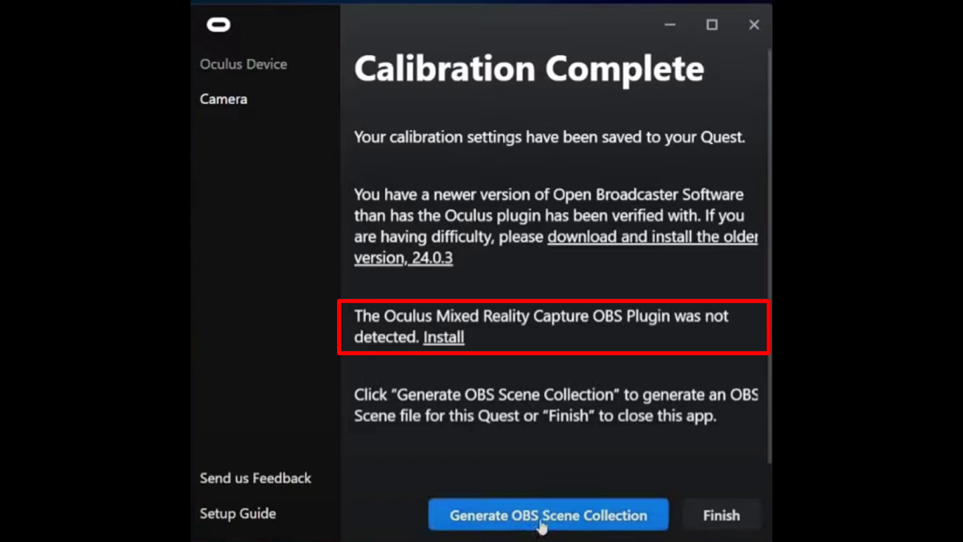
pyautogui.click(711, 25)
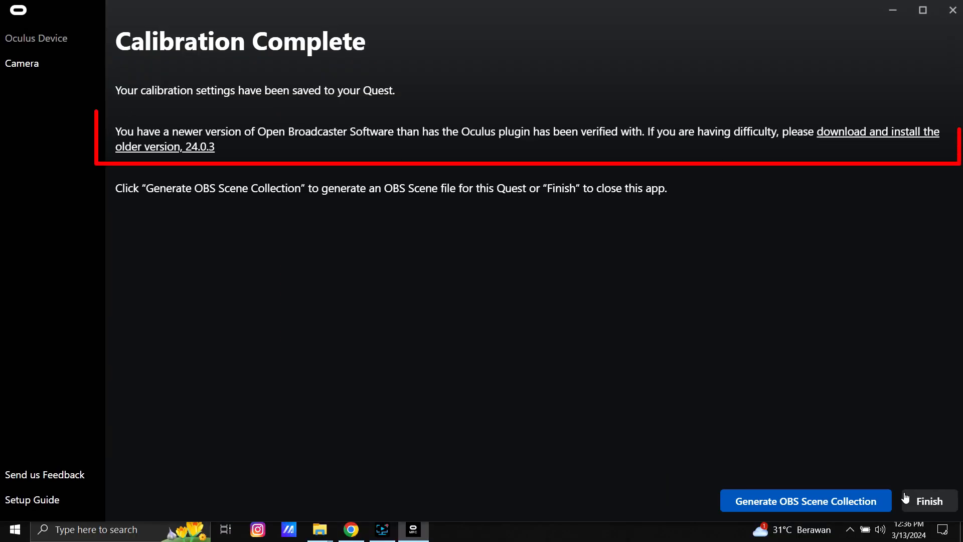
pyautogui.moveTo(416, 82)
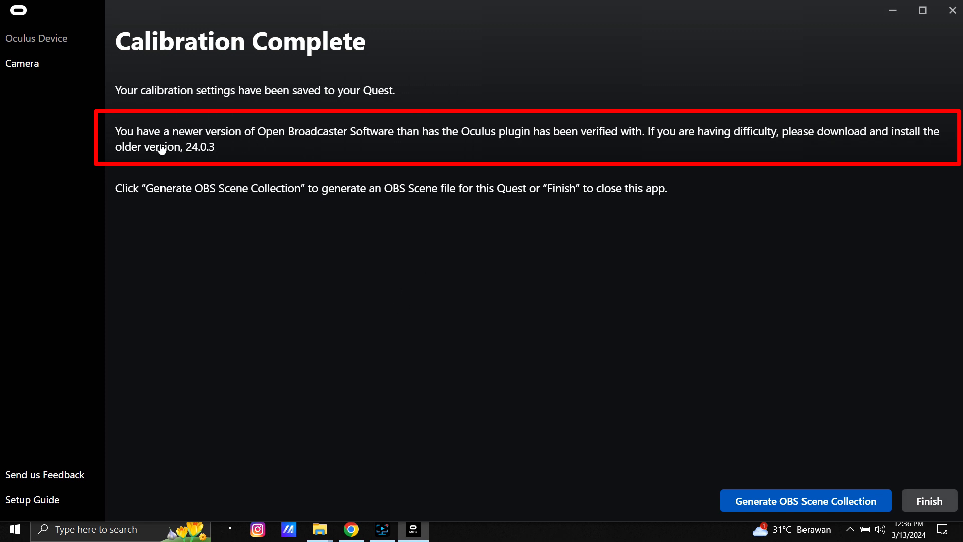
pyautogui.moveTo(213, 153)
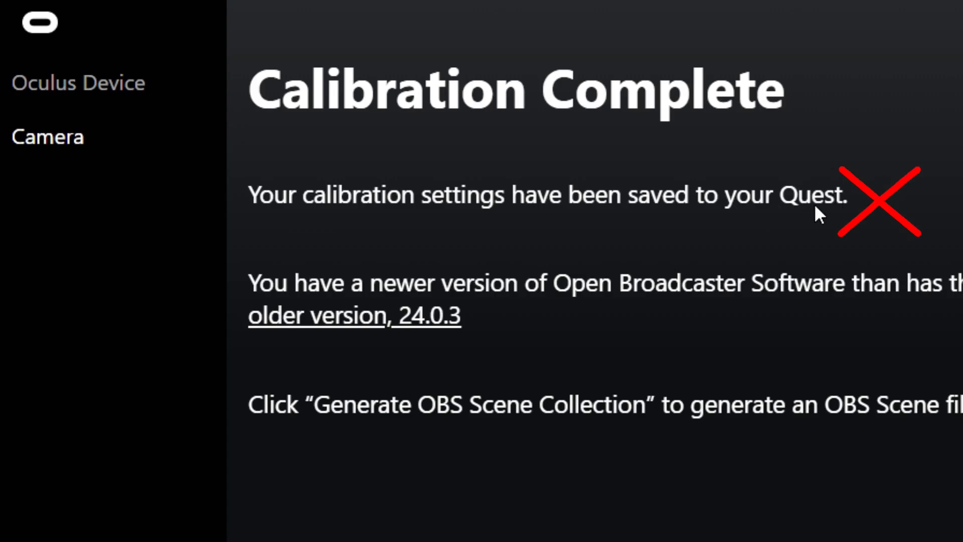
pyautogui.moveTo(808, 220)
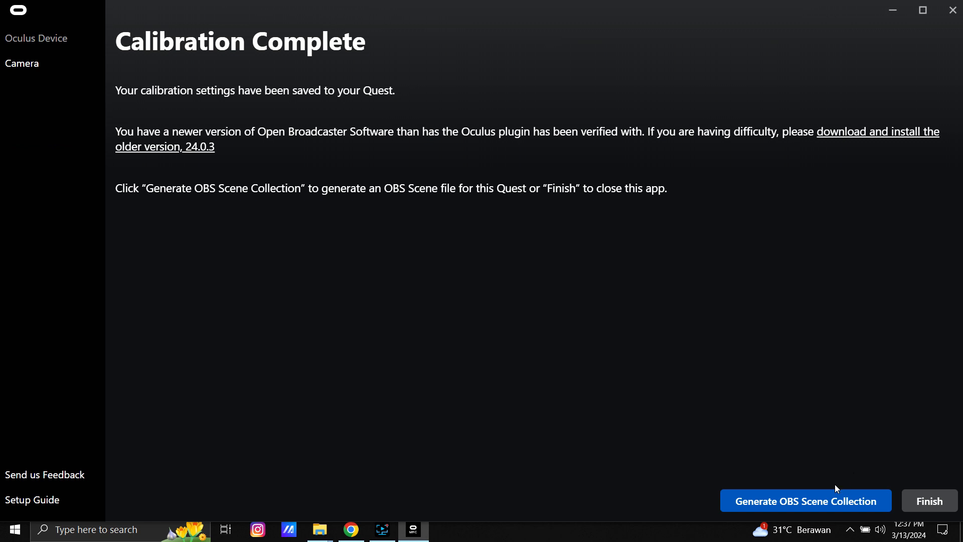
# Generate the OBS scene collection, named OBS_SCENE_QUEST_2_tgl_8_maret_2024_1810.json on drive E
pyautogui.click(805, 500)
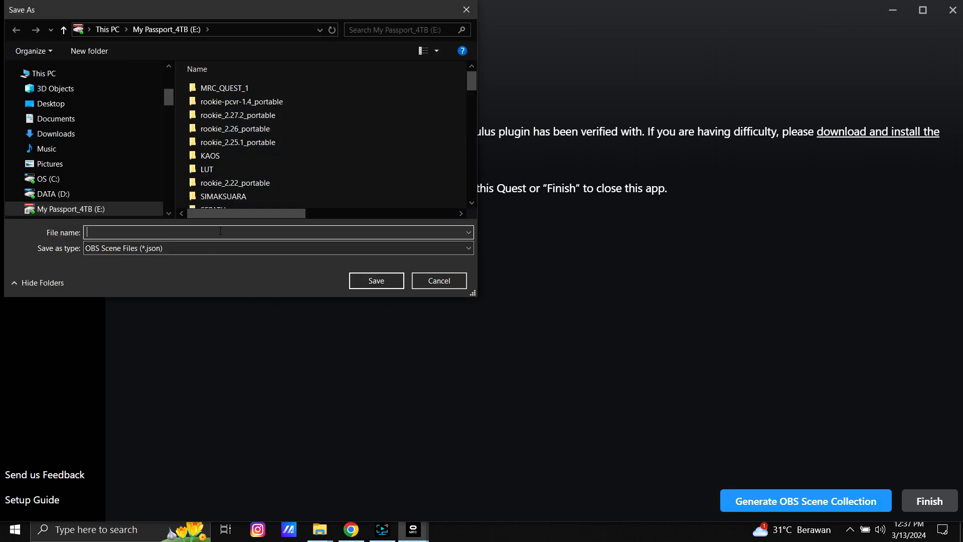
pyautogui.scroll(-3)
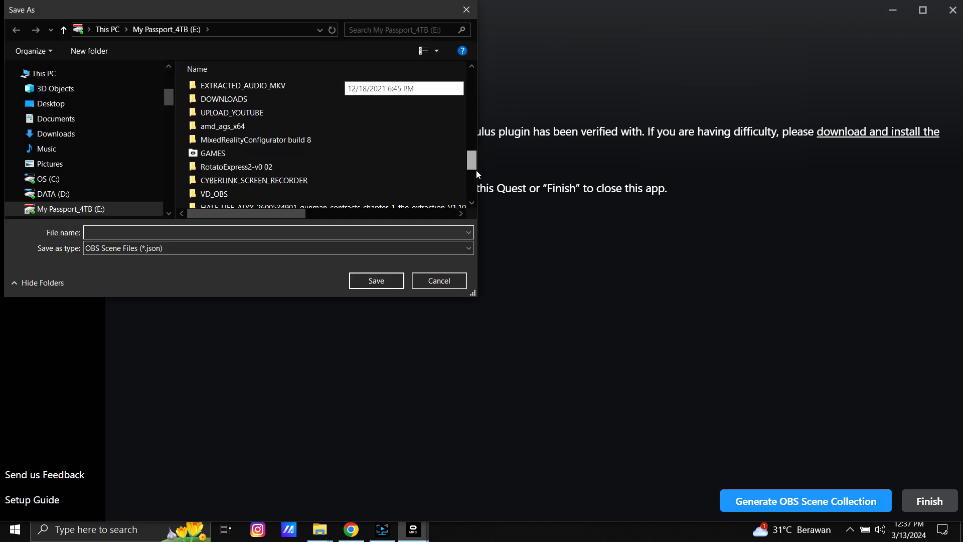
pyautogui.click(272, 187)
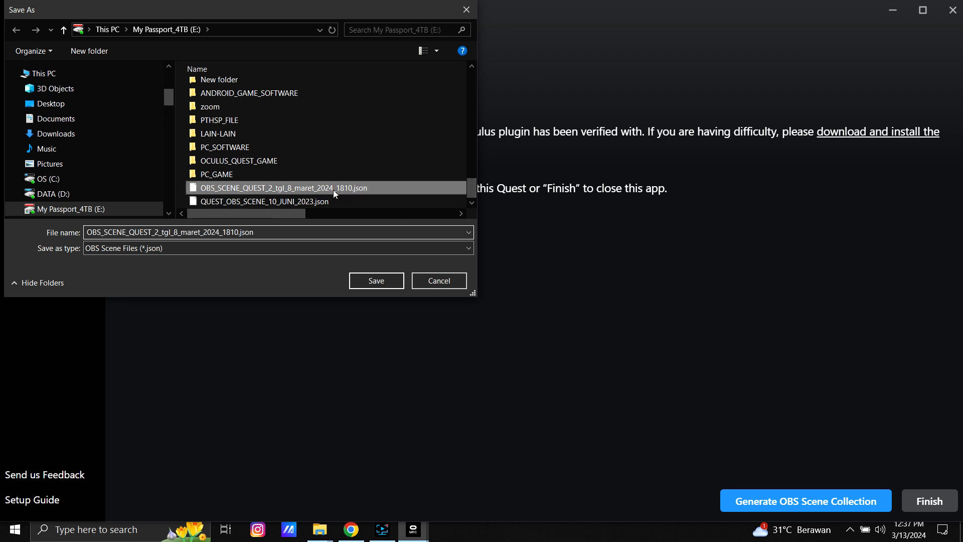
pyautogui.moveTo(333, 189)
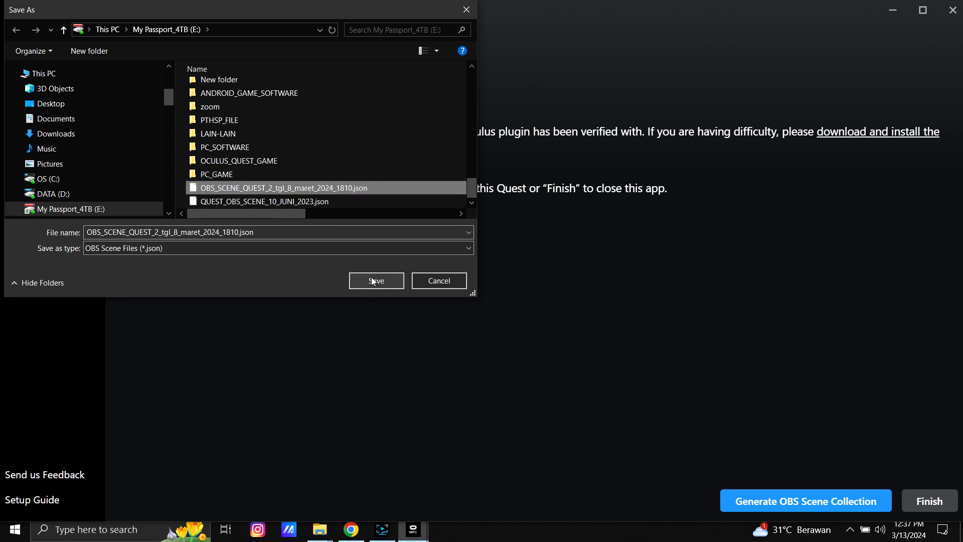
pyautogui.moveTo(521, 306)
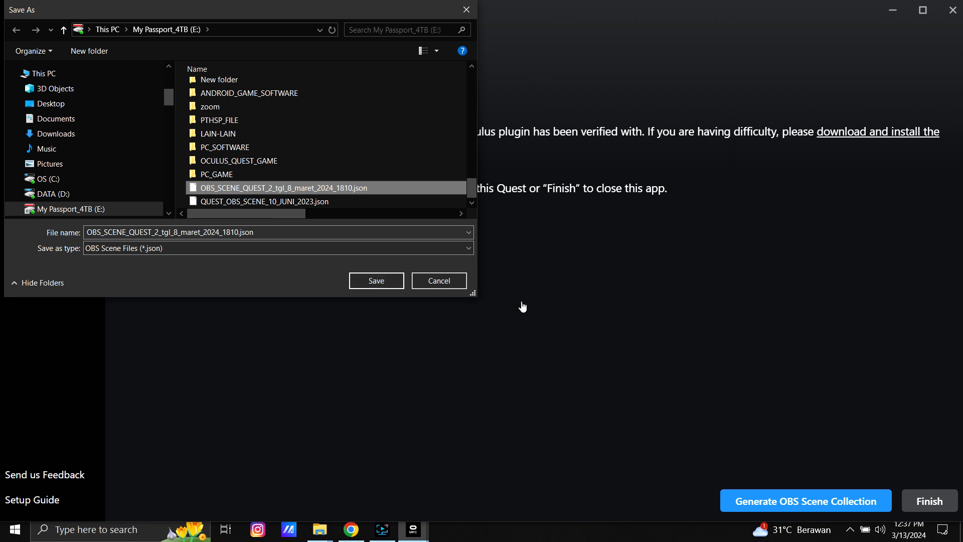
pyautogui.moveTo(289, 219)
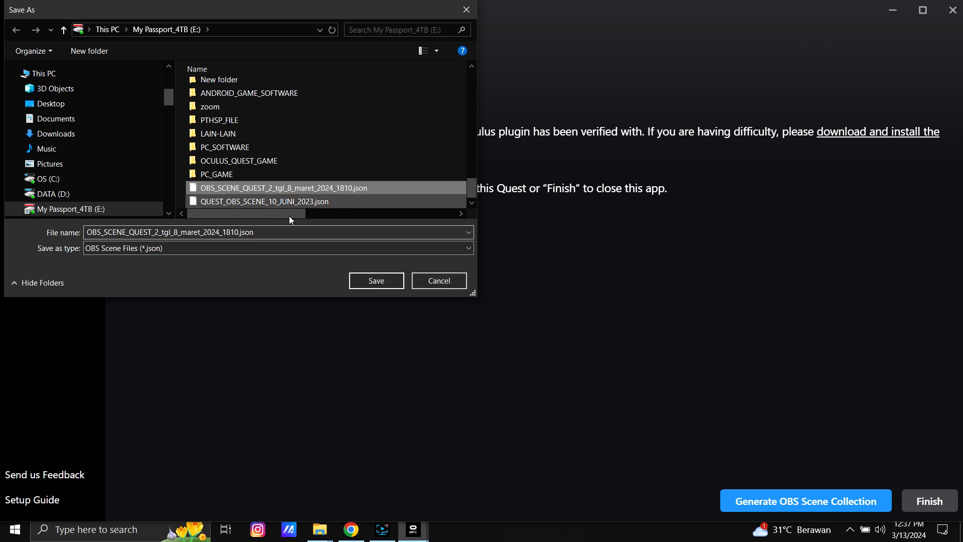